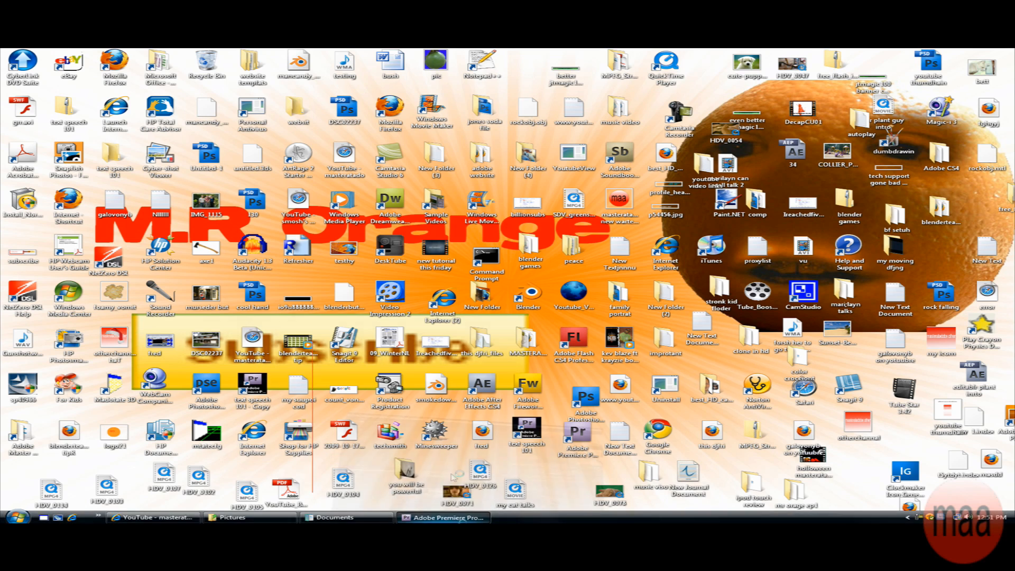
- Restore the Premiere Pro project window from the taskbar and show the Edit menu
click(446, 517)
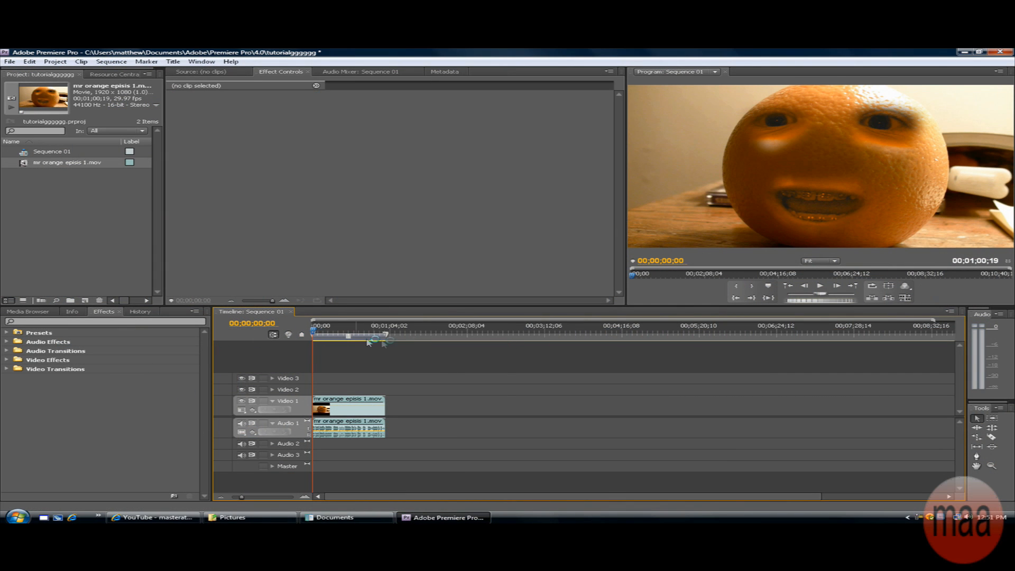
mouse_move(413, 280)
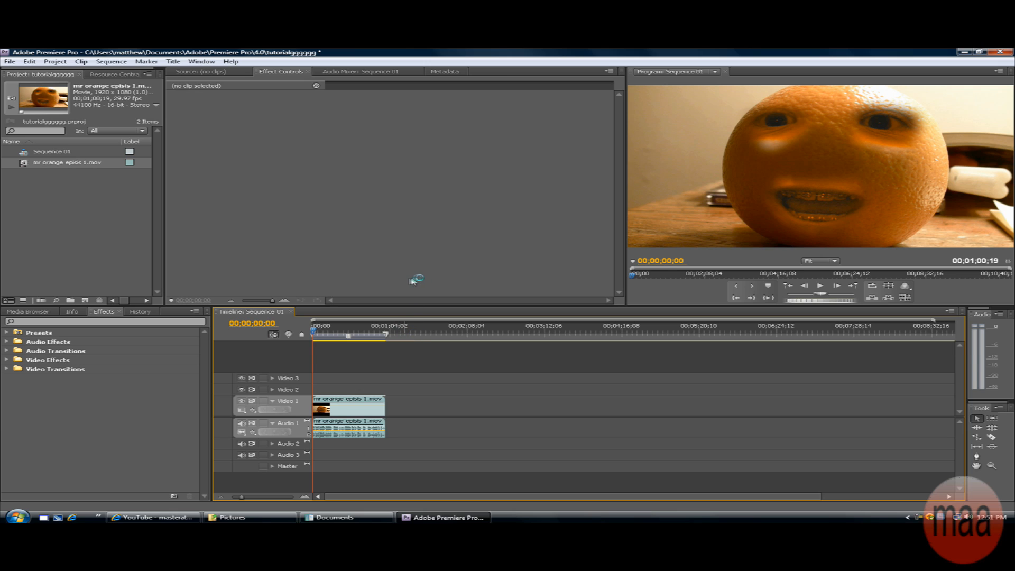
mouse_move(381, 303)
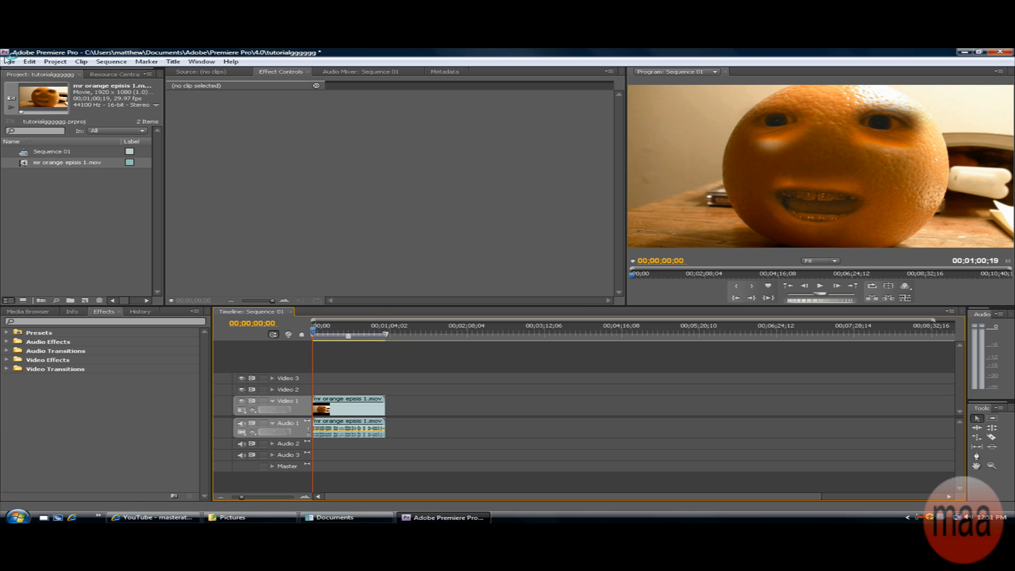
click(13, 63)
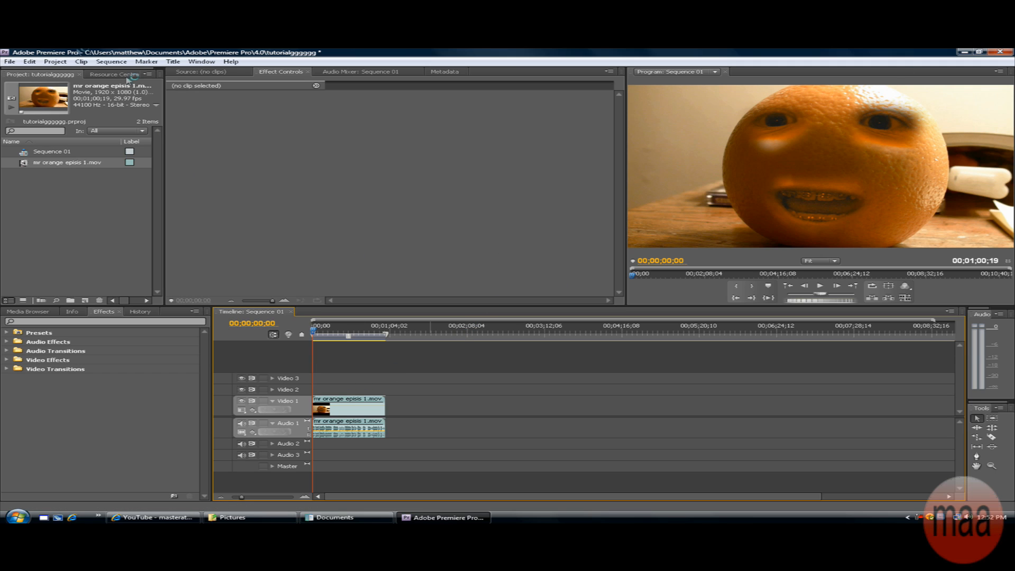
click(31, 61)
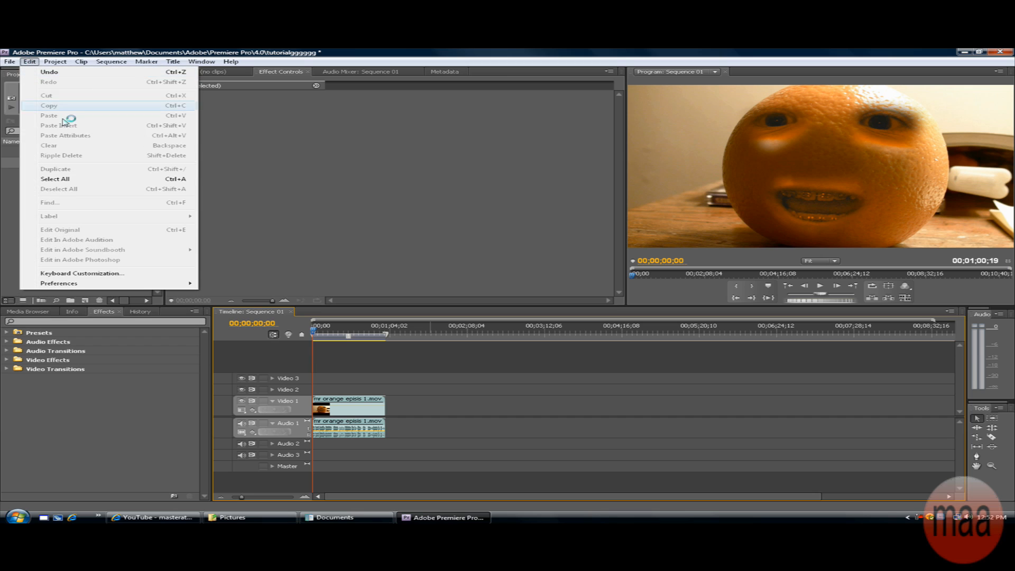
- Bring up Export Media for the sequence with FLV | F4V kept as the output format
click(9, 61)
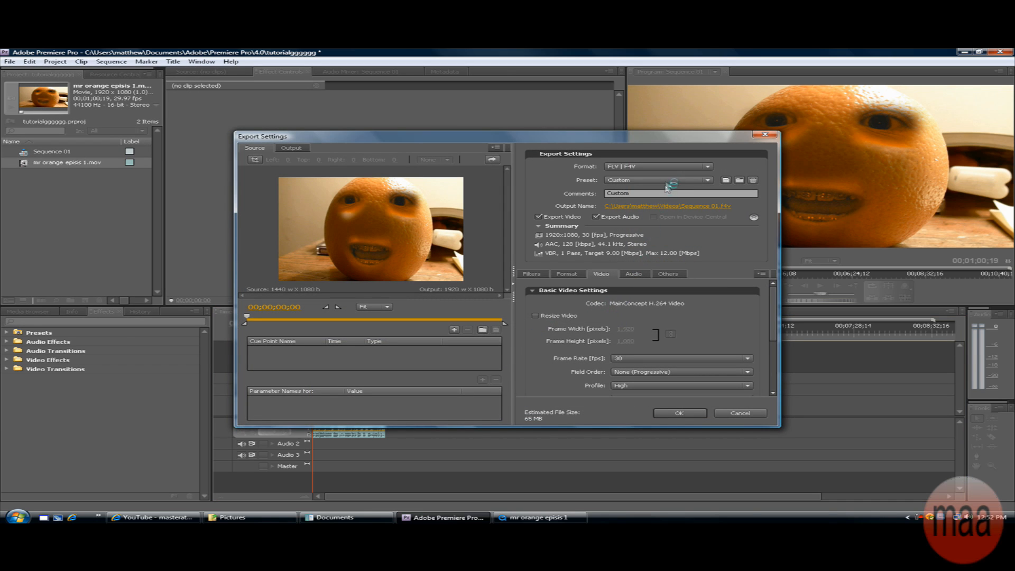
click(658, 166)
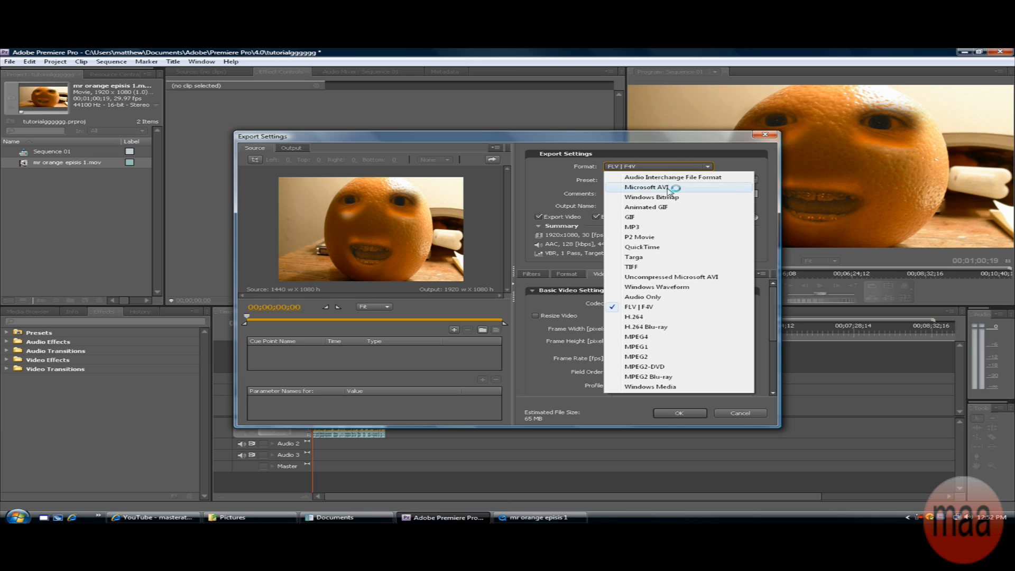
mouse_move(644, 310)
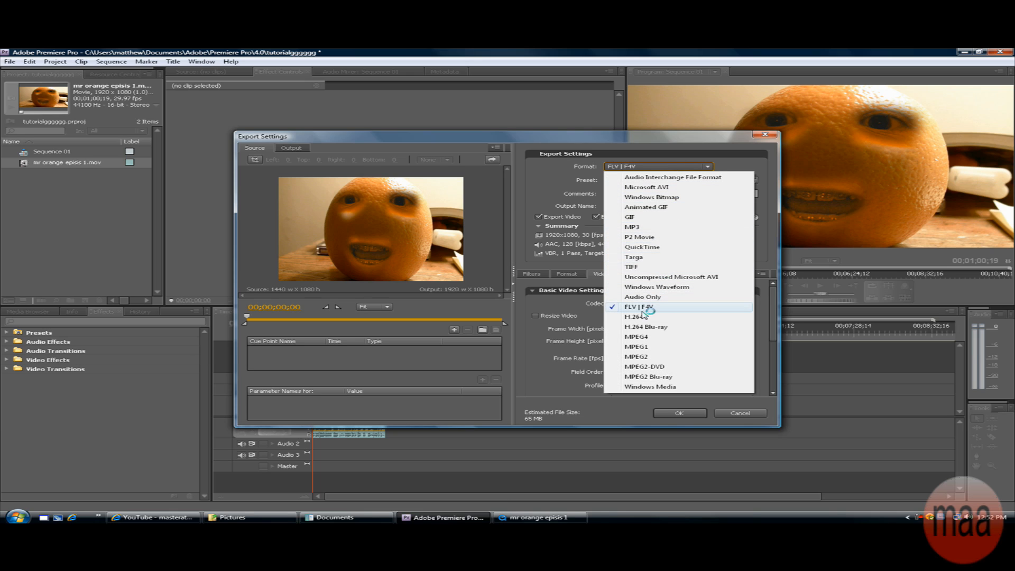
mouse_move(651, 311)
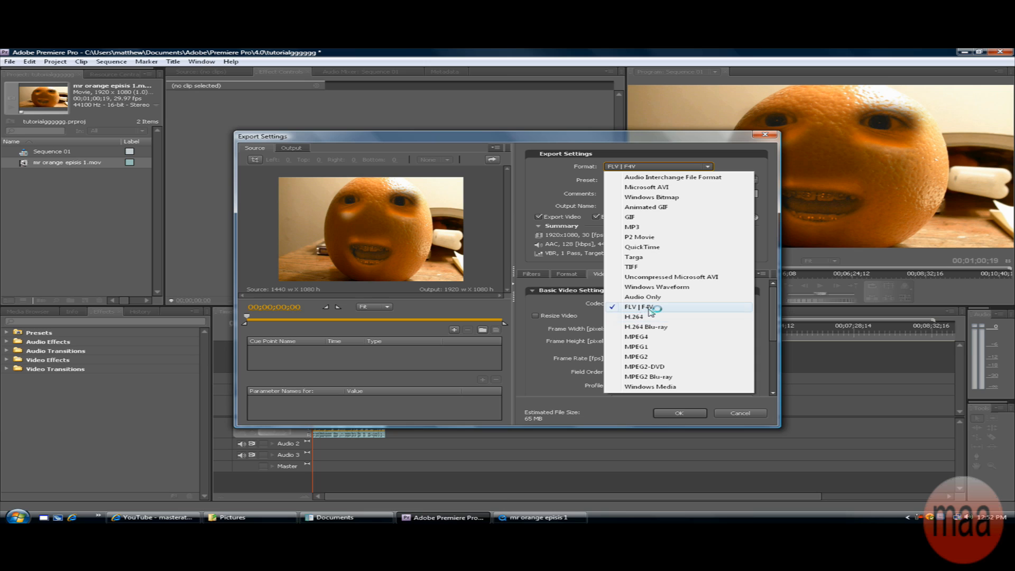
click(630, 307)
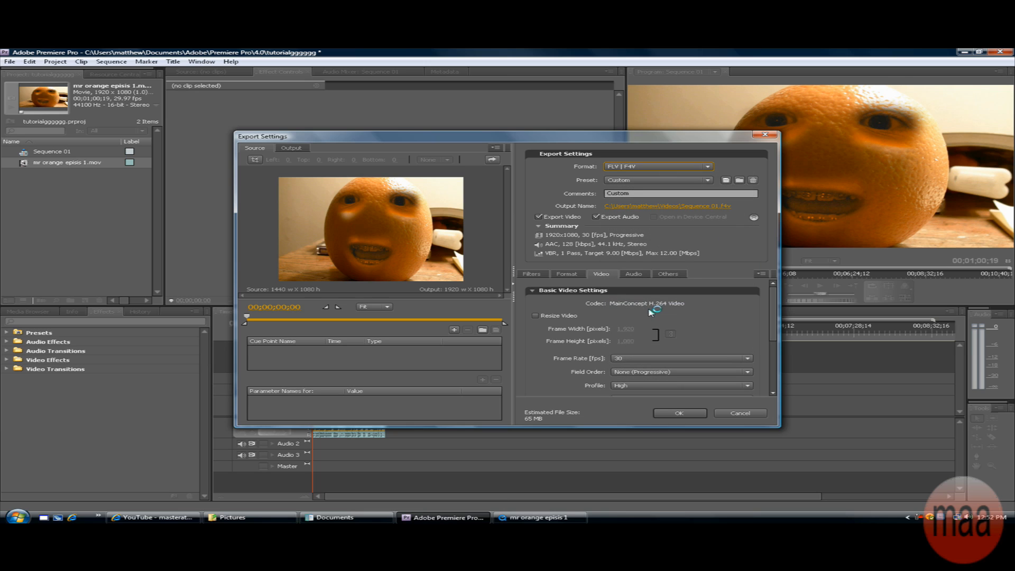
mouse_move(651, 257)
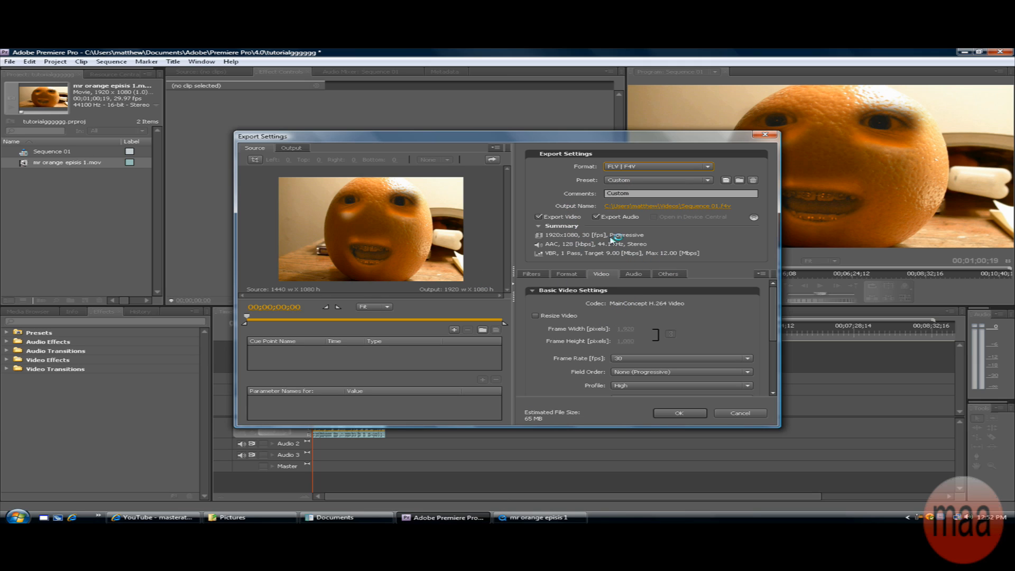
mouse_move(779, 308)
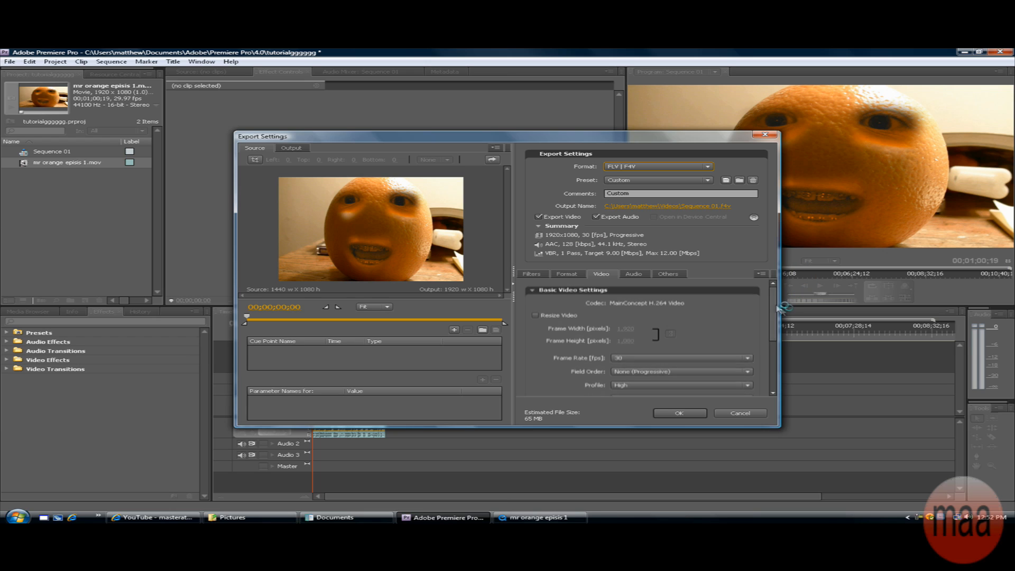
scroll(down, 3)
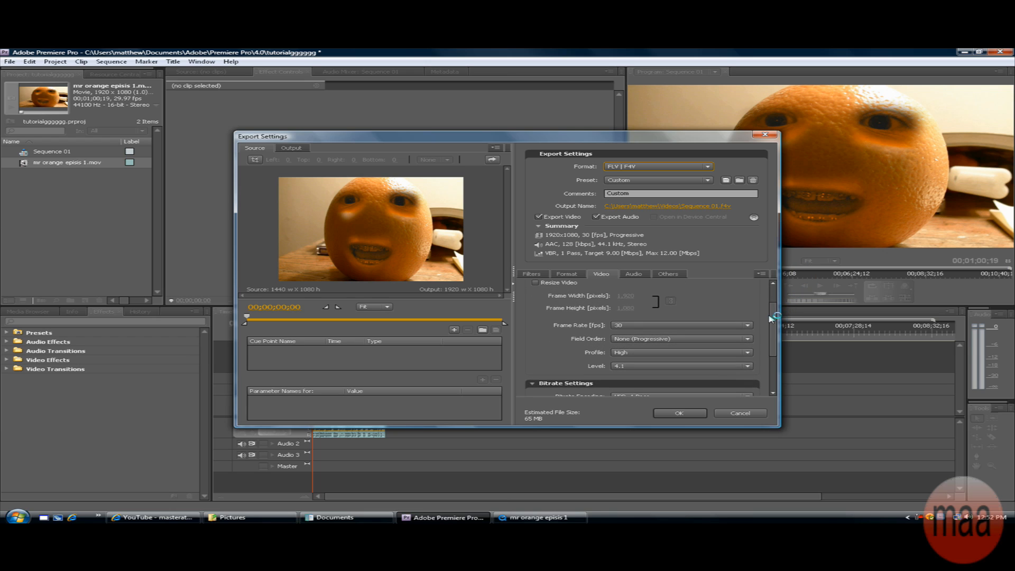
mouse_move(696, 136)
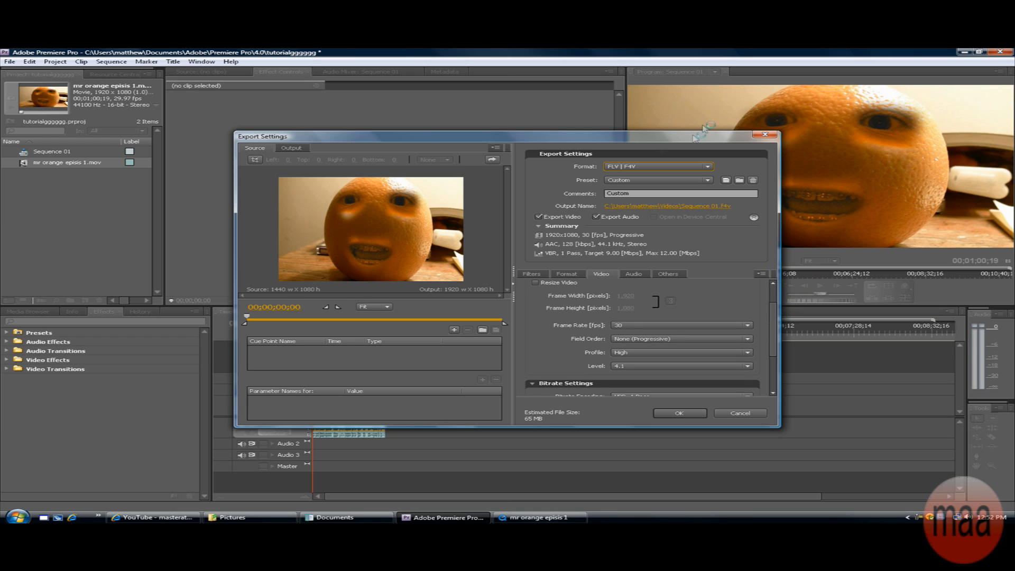
mouse_move(476, 292)
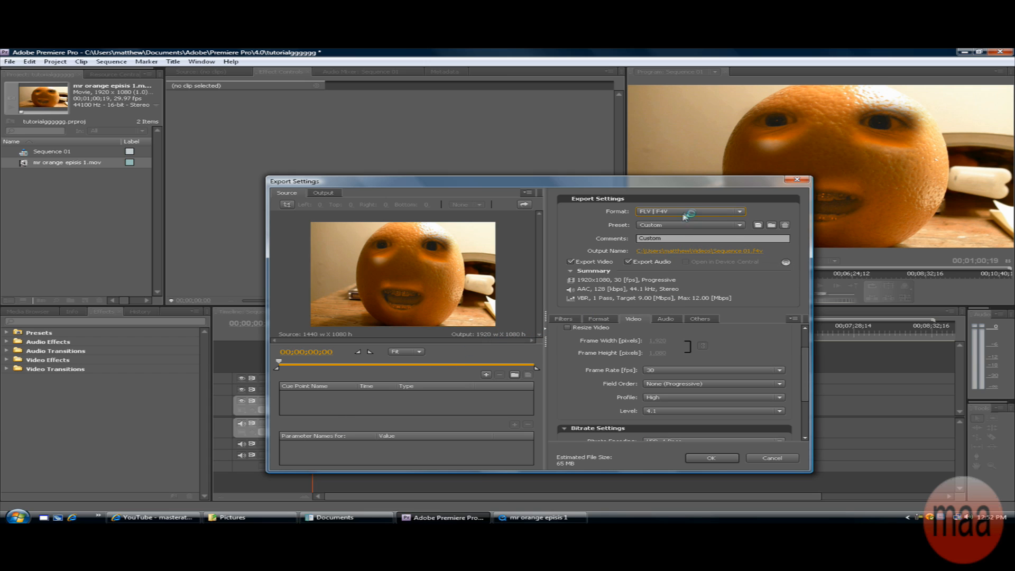
- Confirm FLV | F4V as the format and multiplex the export as F4V
click(690, 210)
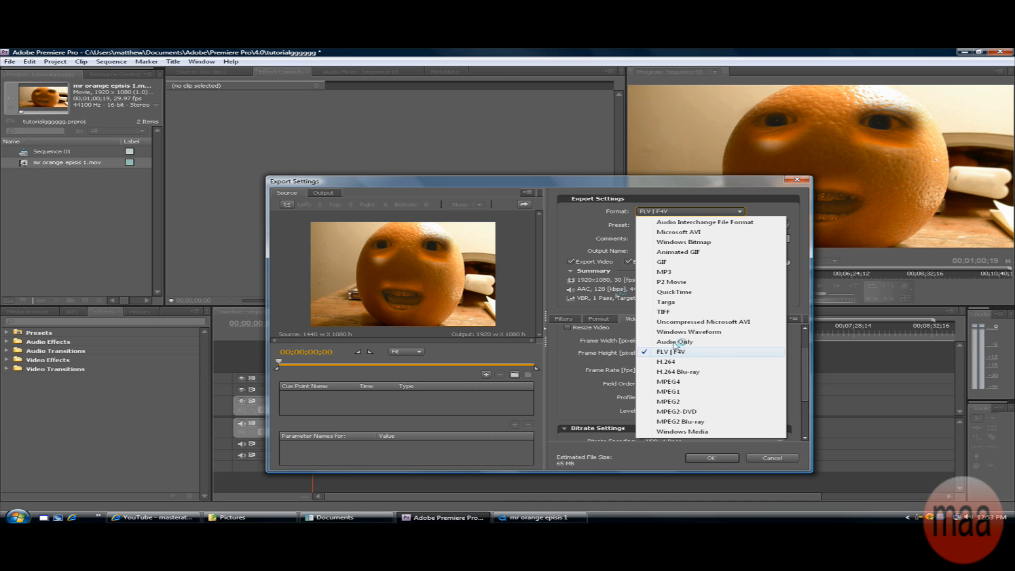
click(674, 352)
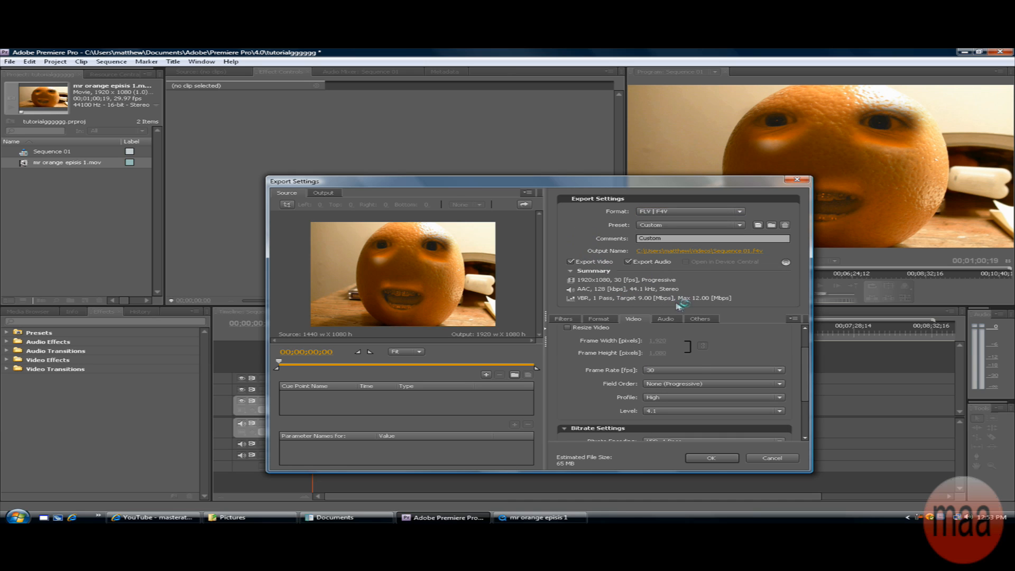
scroll(down, 3)
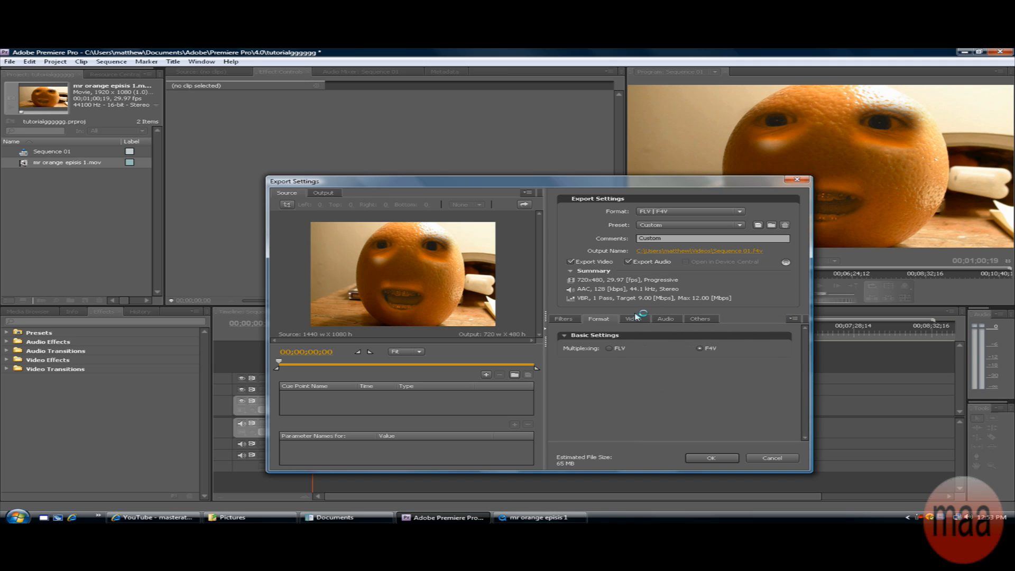
click(633, 319)
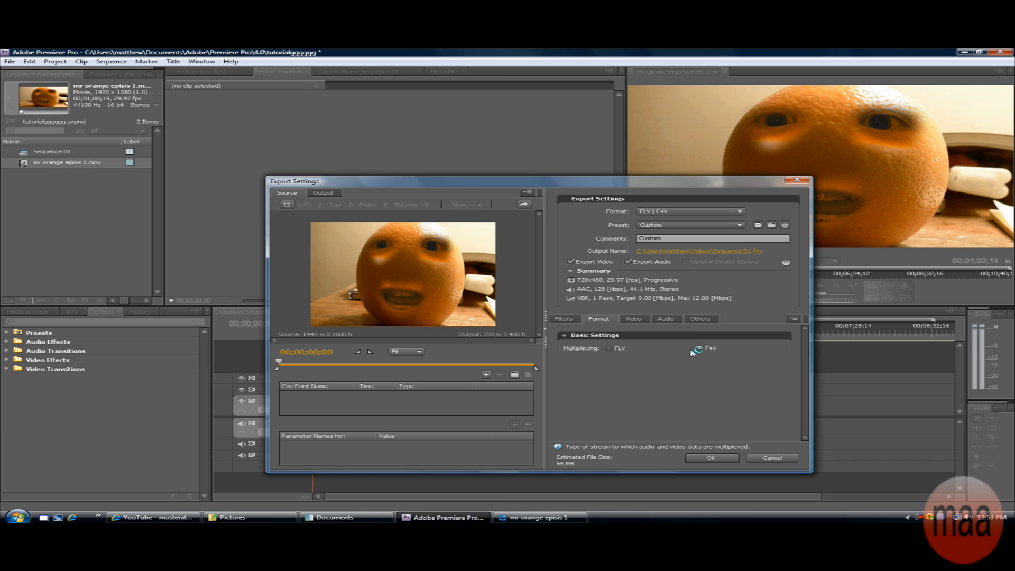
click(700, 347)
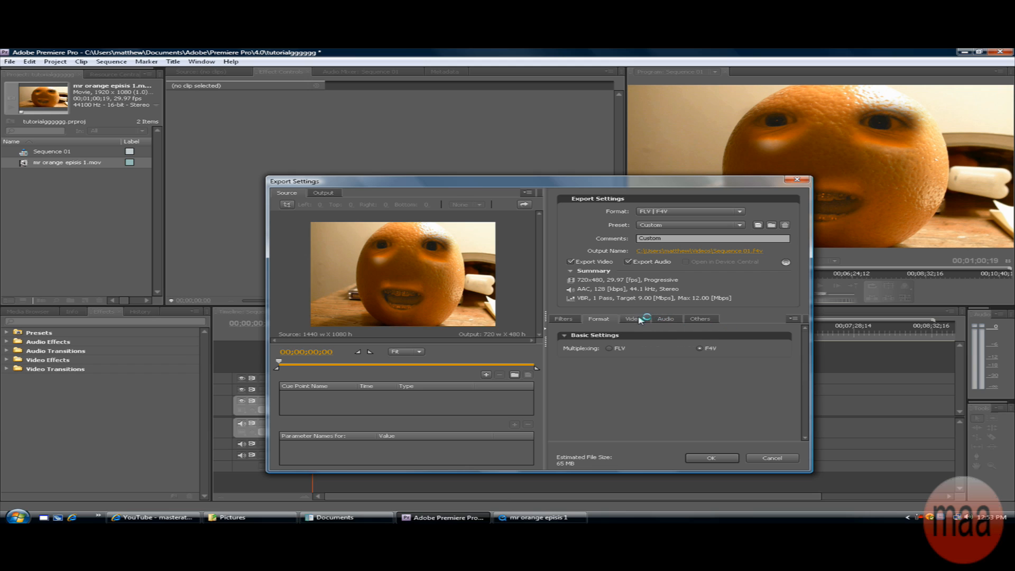
- Show the basic video settings (720x480, 29.97 fps) and the bitrate settings
click(633, 319)
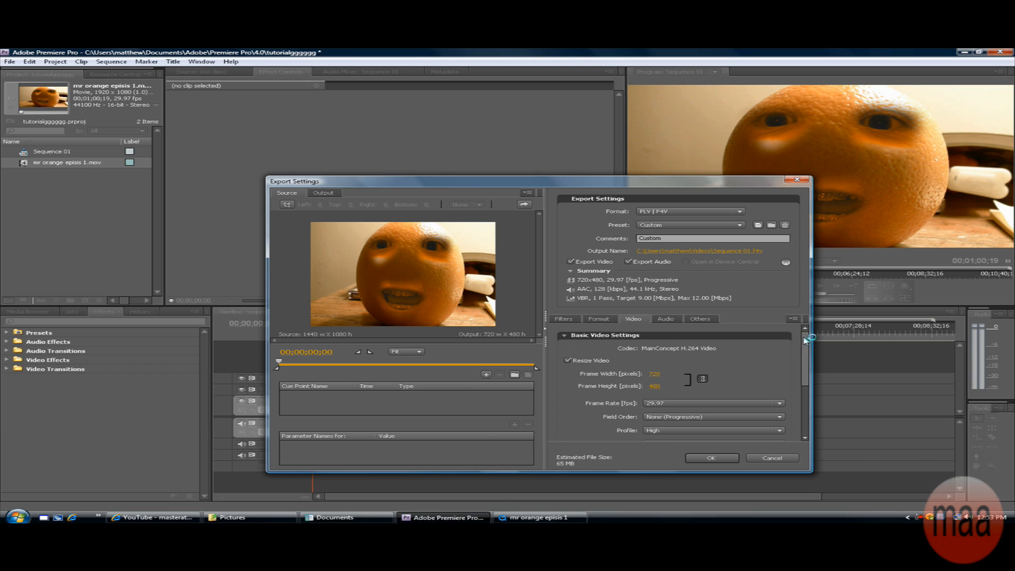
scroll(down, 3)
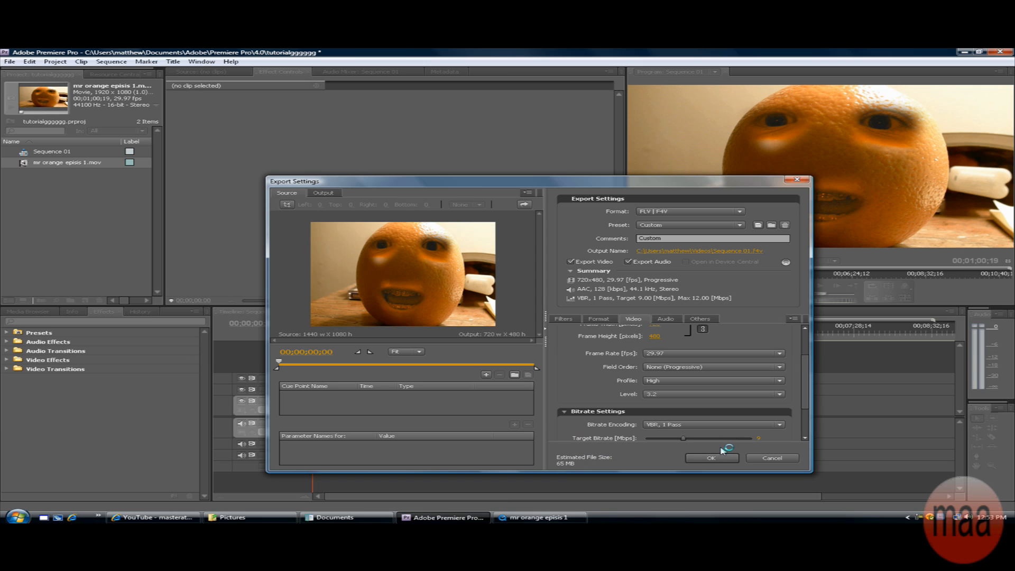
mouse_move(861, 488)
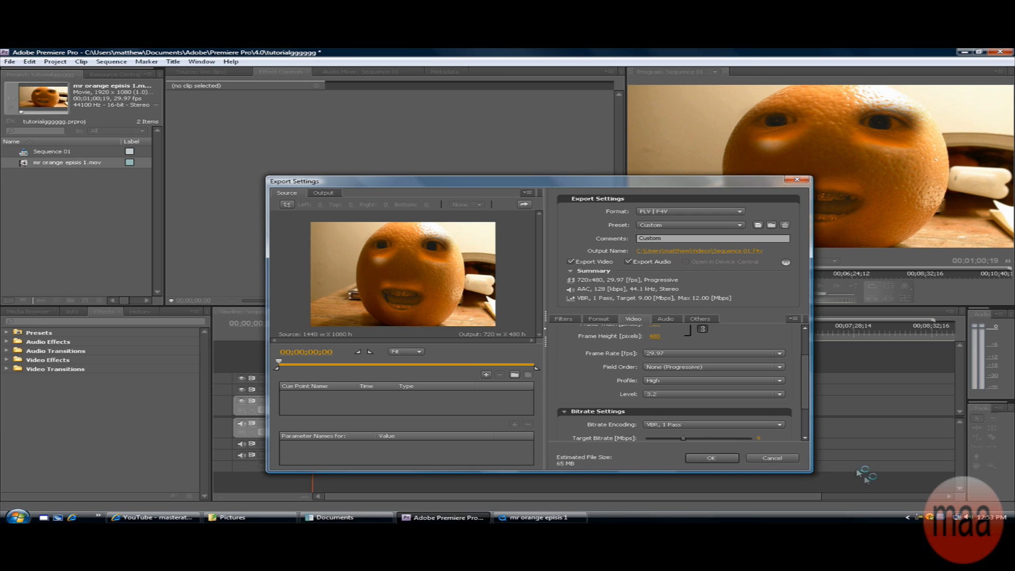